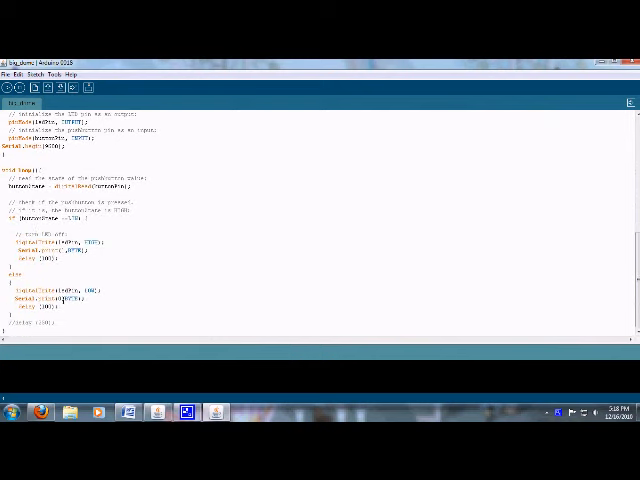
Check the board and port selection, then upload the Arduino sketch to the board
left_click(52, 46)
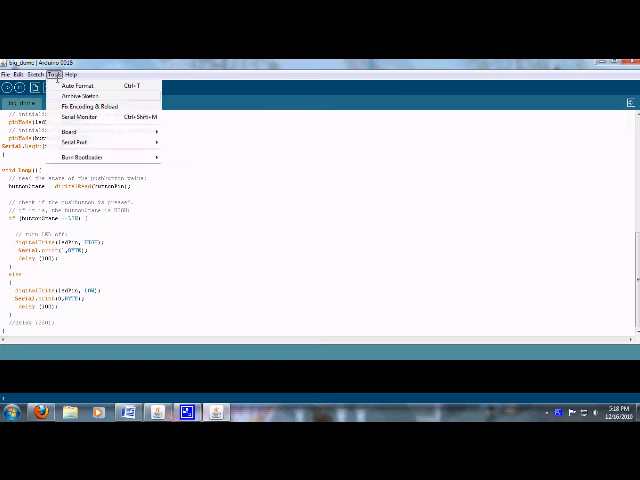
left_click(76, 130)
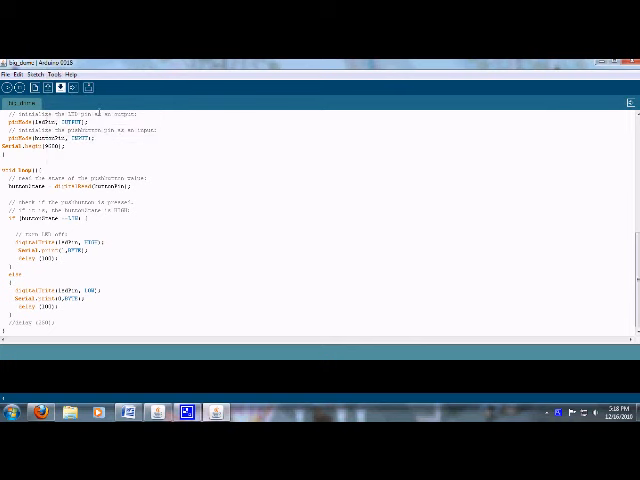
left_click(74, 88)
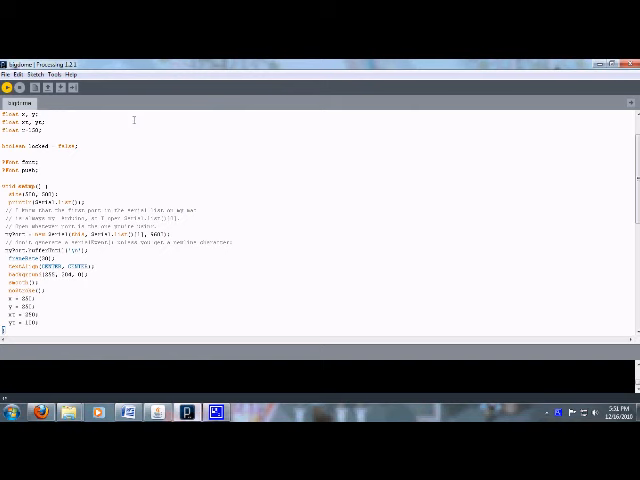
Run the Processing sketch so its window shows the red black-outlined circle on the orange background
left_click(10, 60)
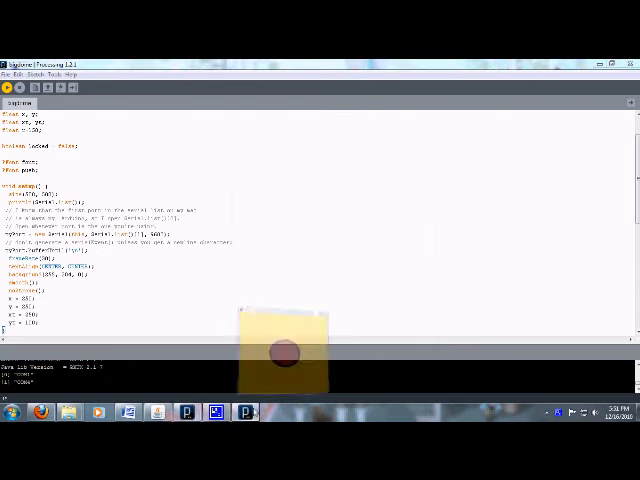
left_click(12, 88)
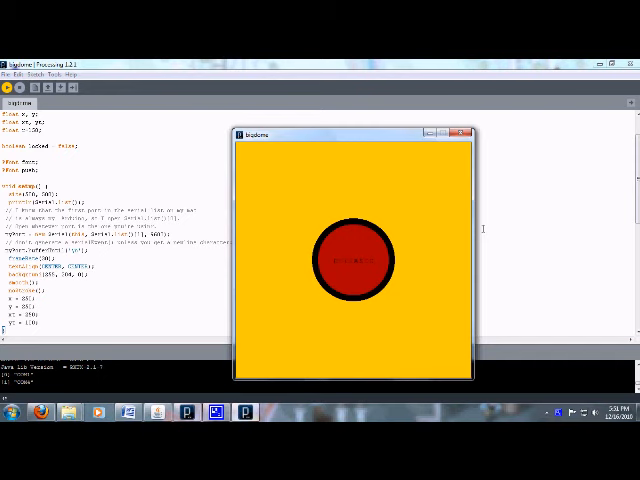